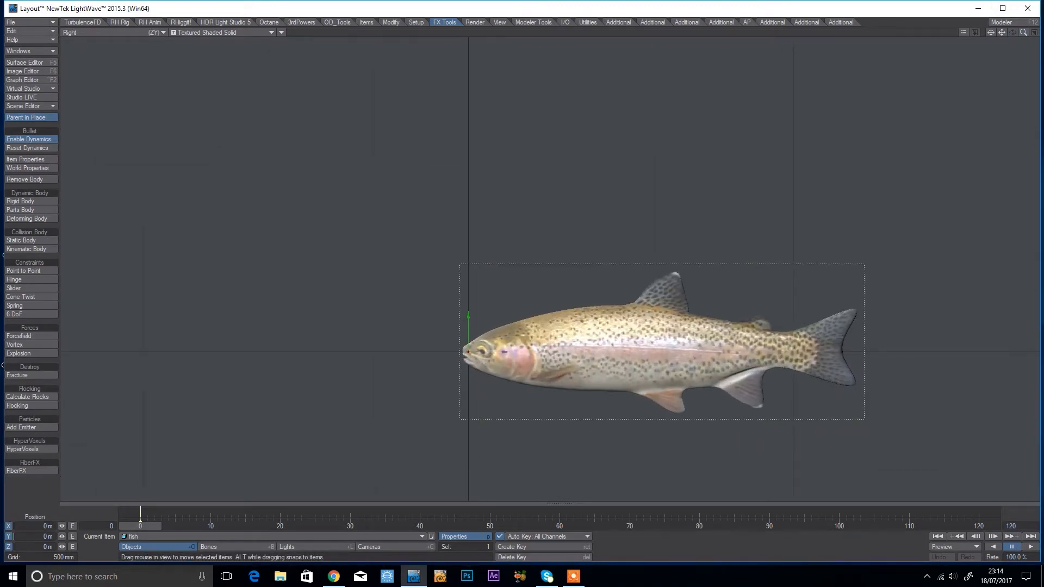
- Add a first named bone to the trout from the Setup tab's Add Bone tools
{"action": "left_click", "coordinate": [415, 22]}
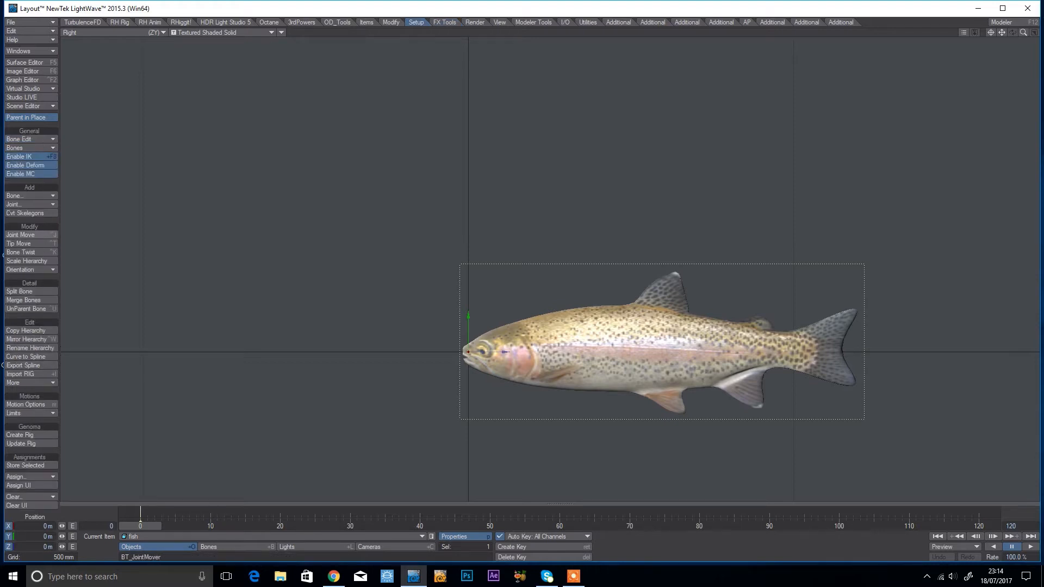
{"action": "left_click", "coordinate": [26, 196]}
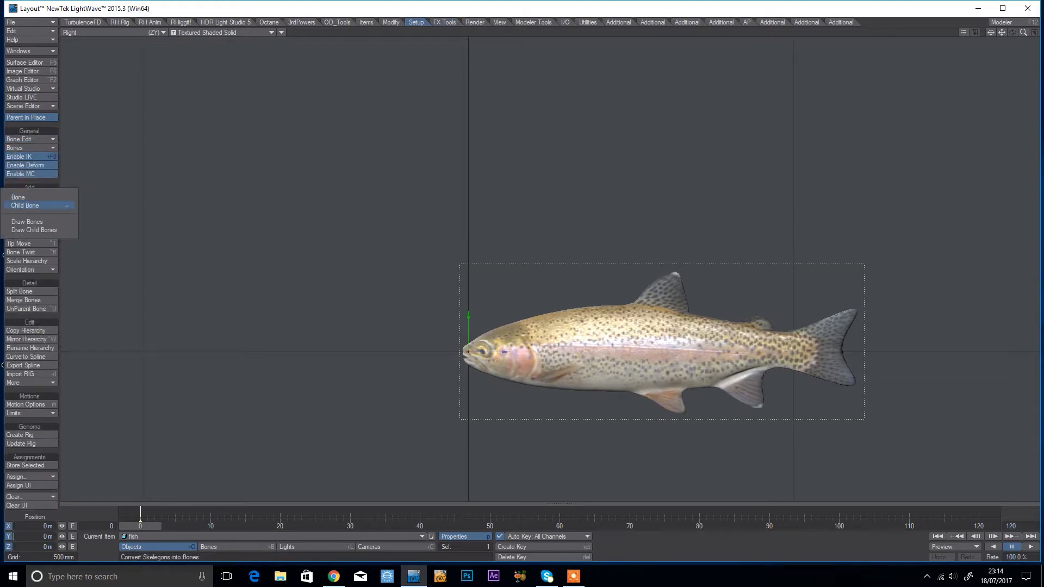
{"action": "left_click", "coordinate": [18, 197]}
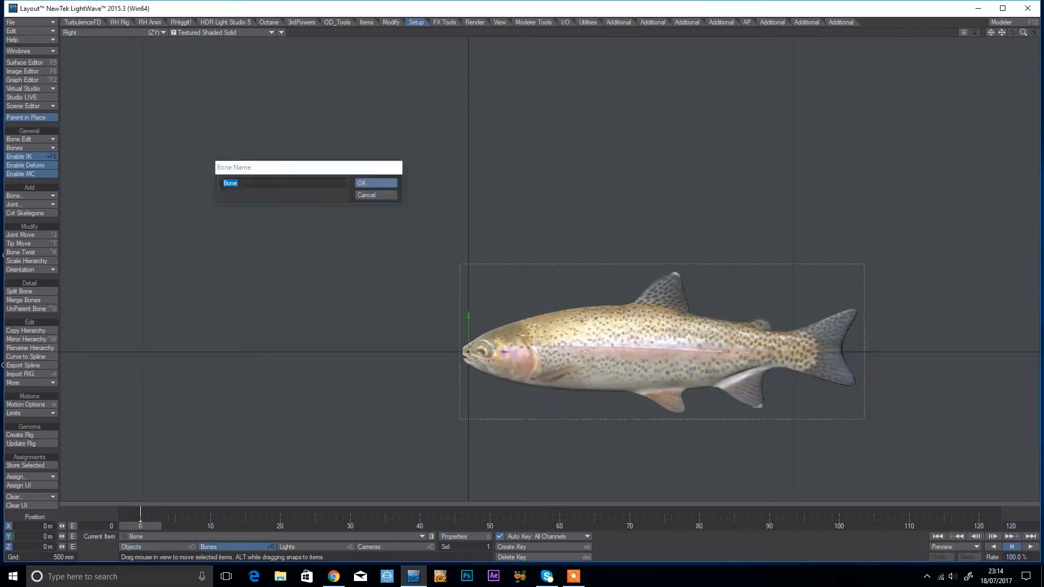
{"action": "left_click", "coordinate": [375, 183]}
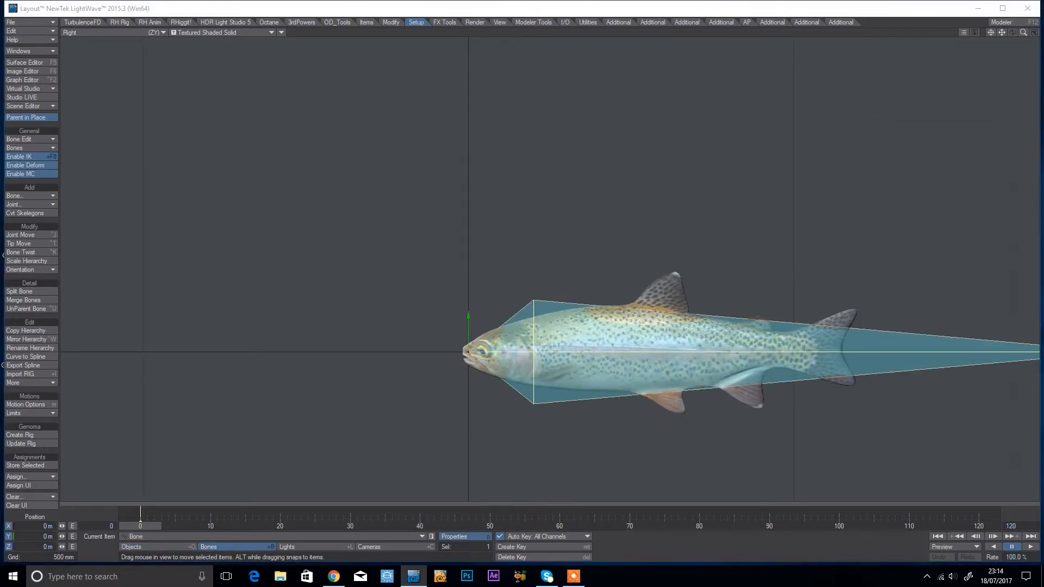
- Add child bones to extend the chain to six, with Bone Properties shown
{"action": "left_click", "coordinate": [457, 536]}
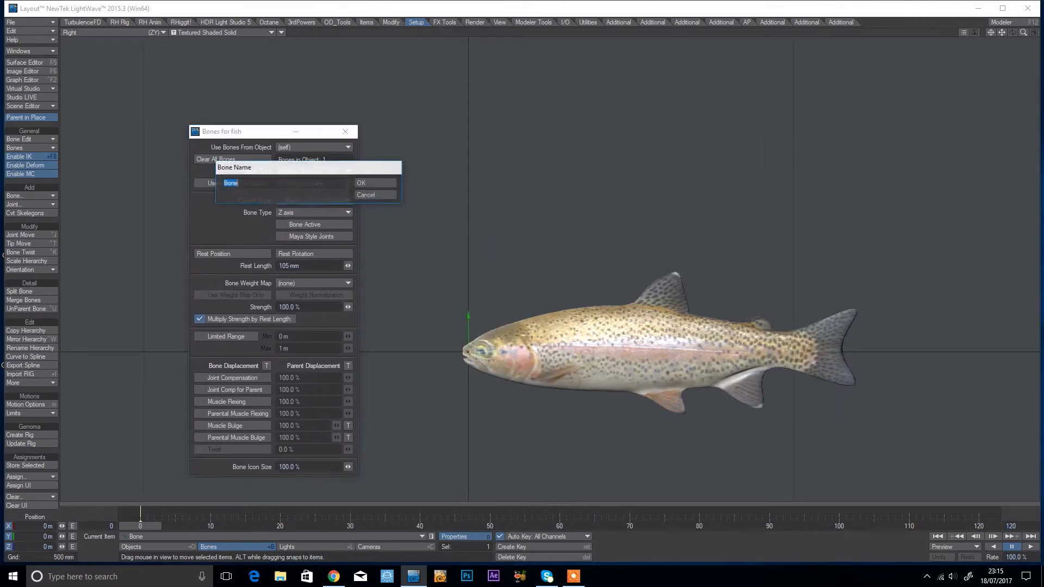
{"action": "left_click", "coordinate": [361, 182]}
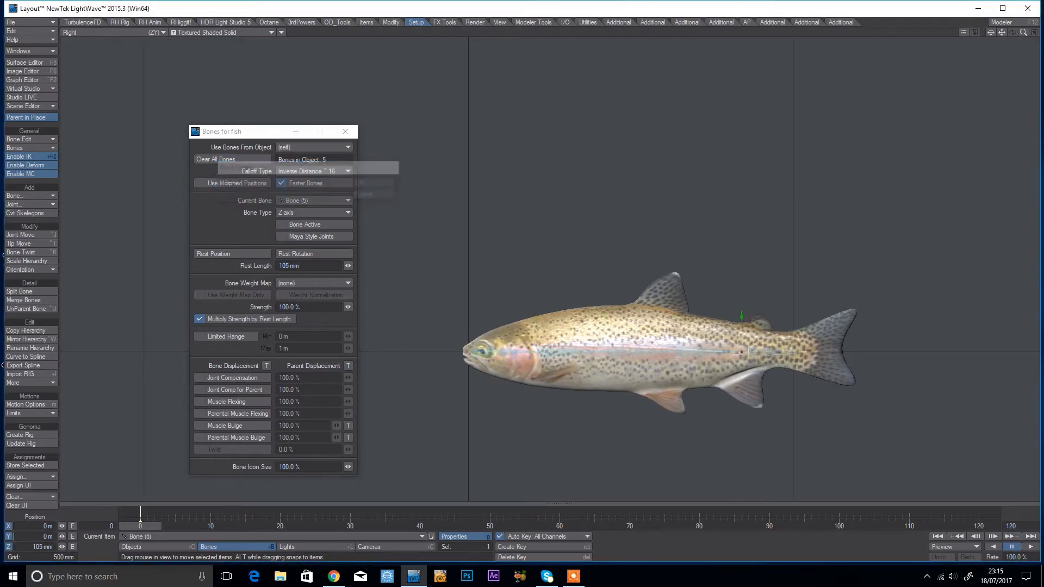
{"action": "left_click", "coordinate": [14, 196]}
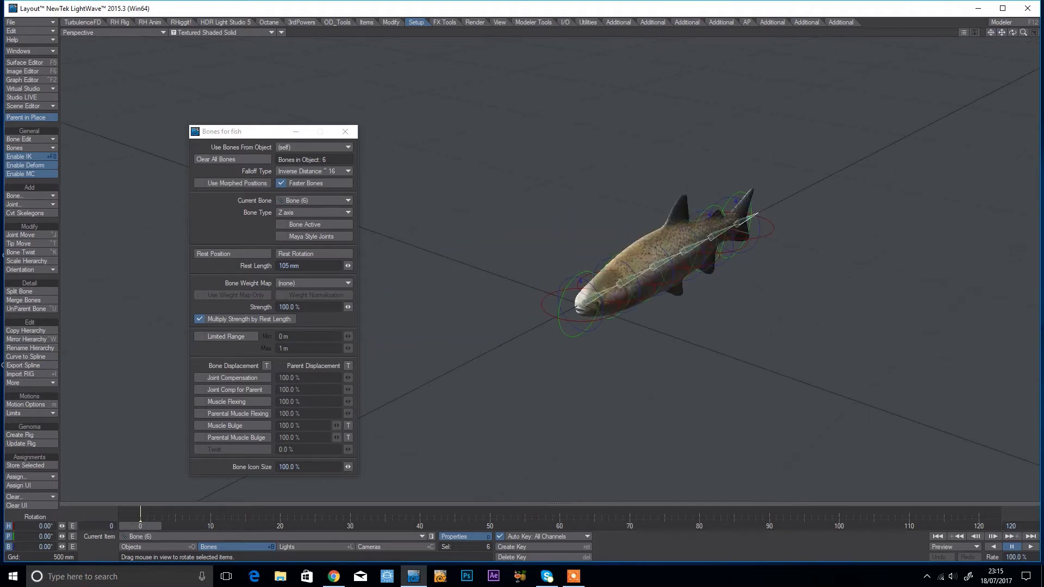
- Set the fish's Subdivision Order in its Geometry object properties
{"action": "left_click", "coordinate": [281, 225]}
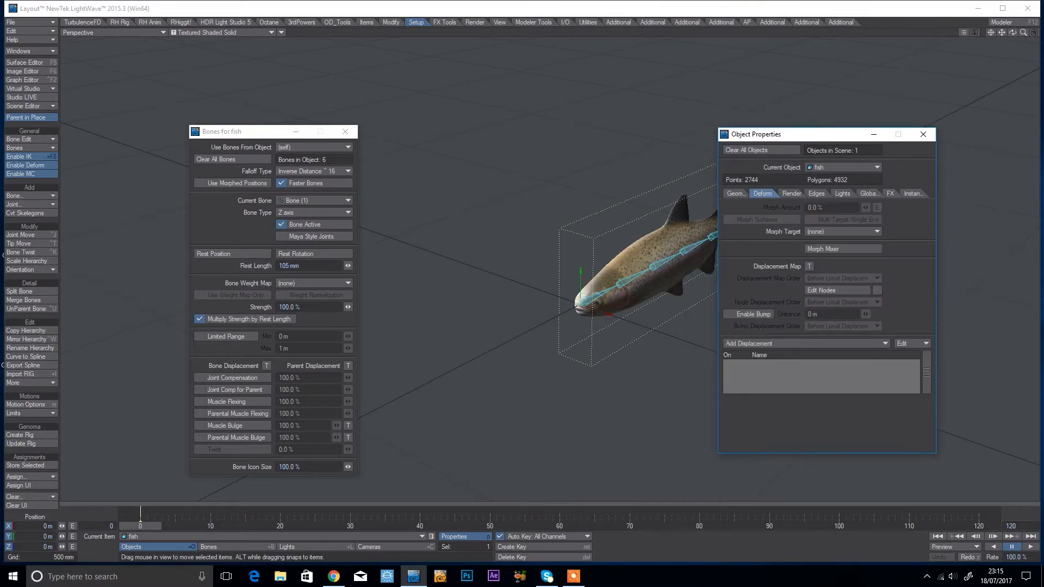
{"action": "left_click", "coordinate": [739, 194]}
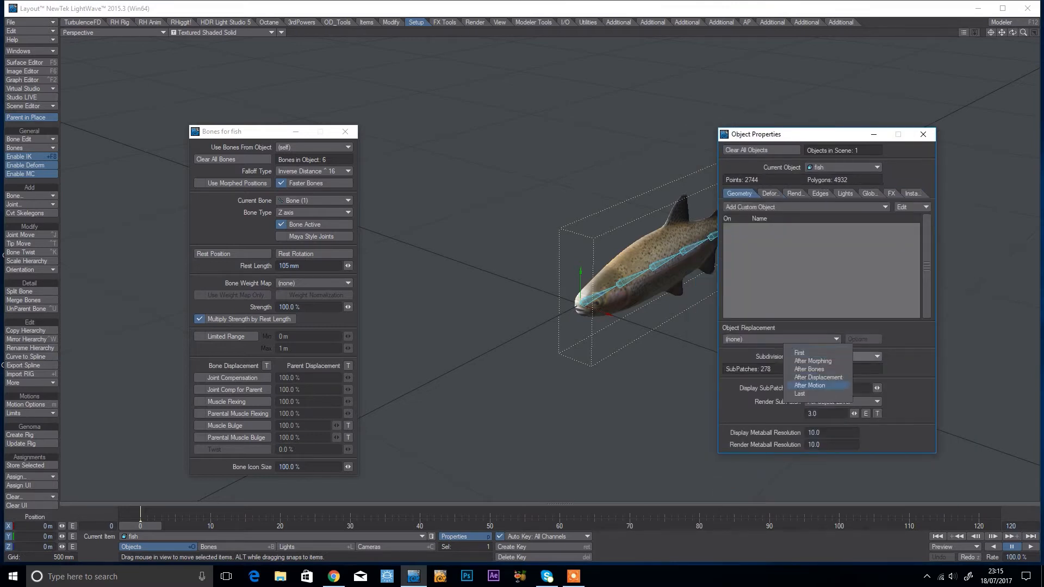
{"action": "left_click", "coordinate": [922, 133]}
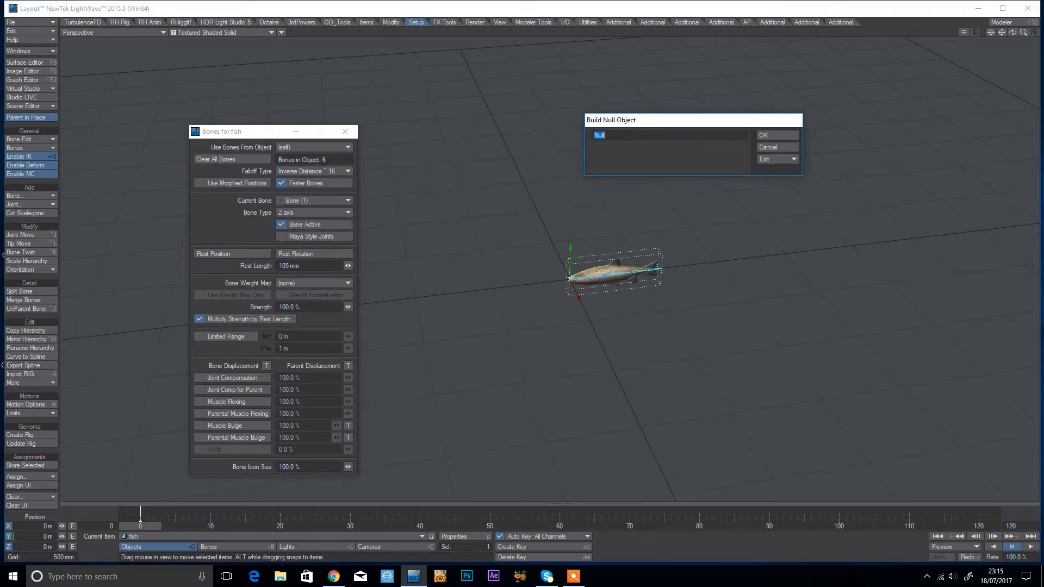
- Create nulls named Spline and Node and show them in the Scene Editor hierarchy
{"action": "left_click", "coordinate": [762, 135]}
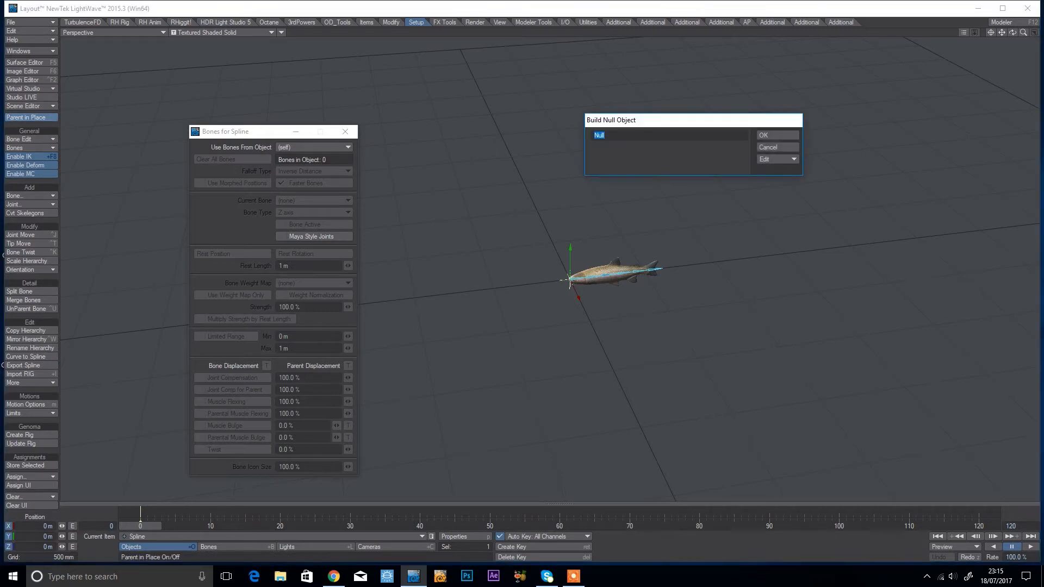
{"action": "left_click", "coordinate": [762, 135]}
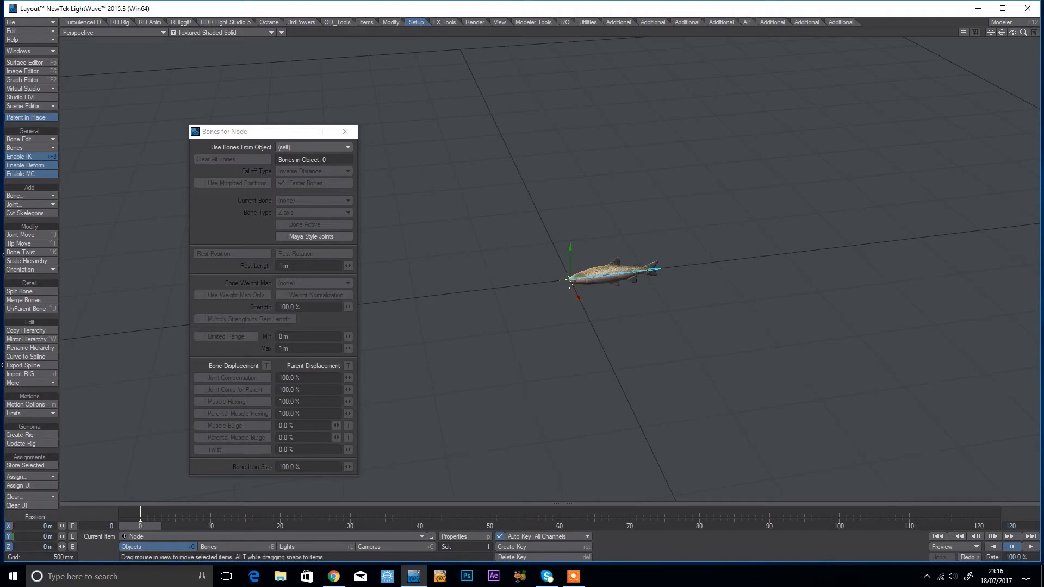
{"action": "left_click", "coordinate": [27, 106]}
{"action": "type", "text": "5"}
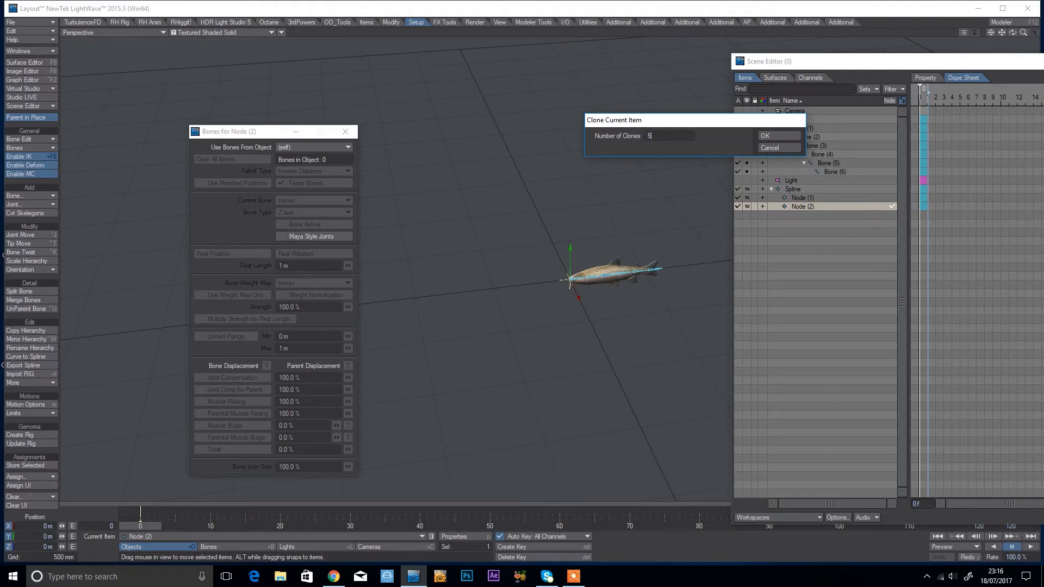
- Clone Node five times and space the seven nodes half a metre apart, the last at 3 m
{"action": "left_click", "coordinate": [764, 136]}
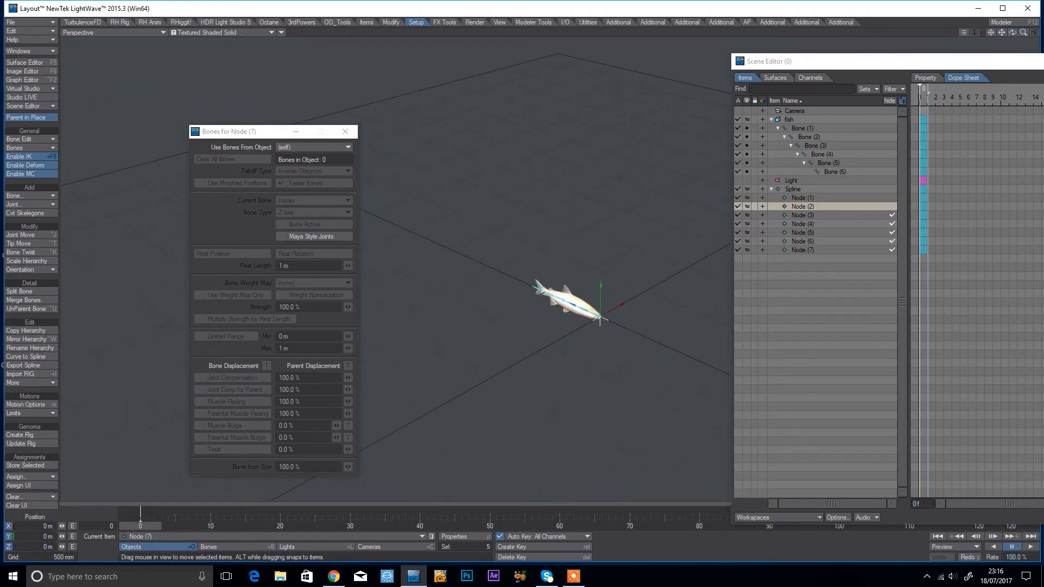
{"action": "left_click", "coordinate": [802, 198]}
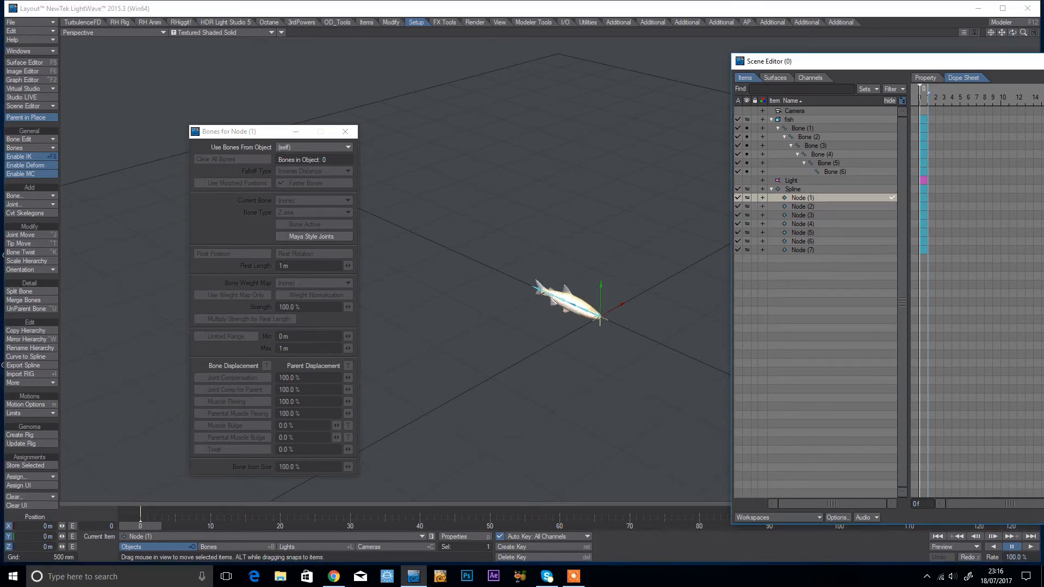
{"action": "left_click", "coordinate": [803, 207]}
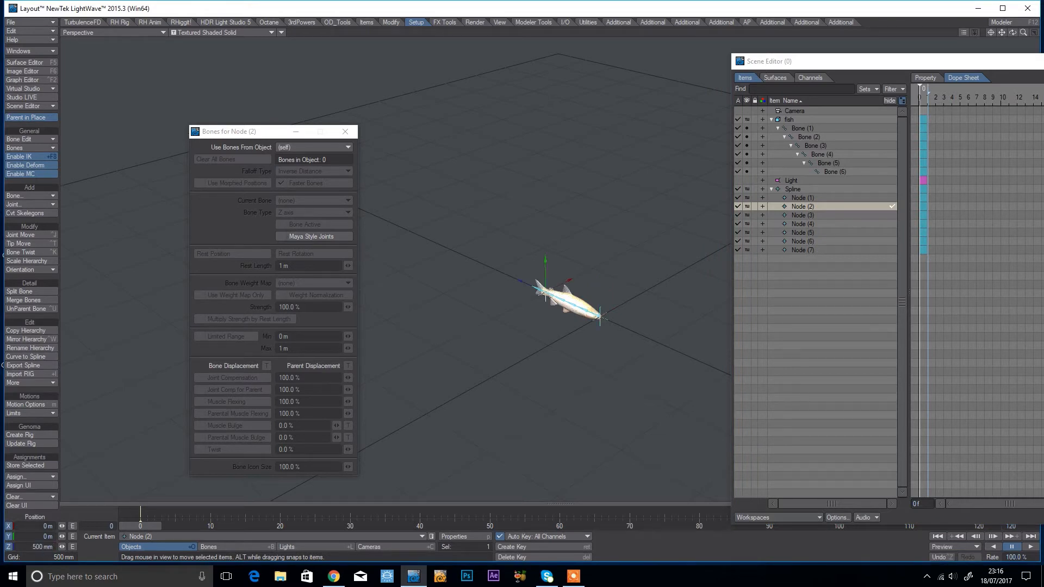
{"action": "left_click", "coordinate": [803, 214]}
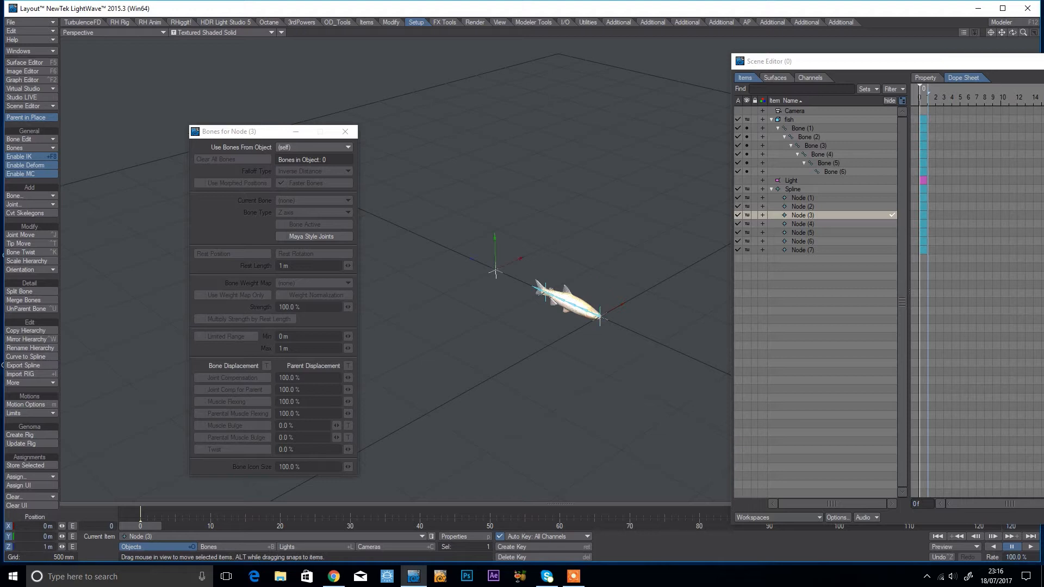
{"action": "left_click", "coordinate": [803, 224]}
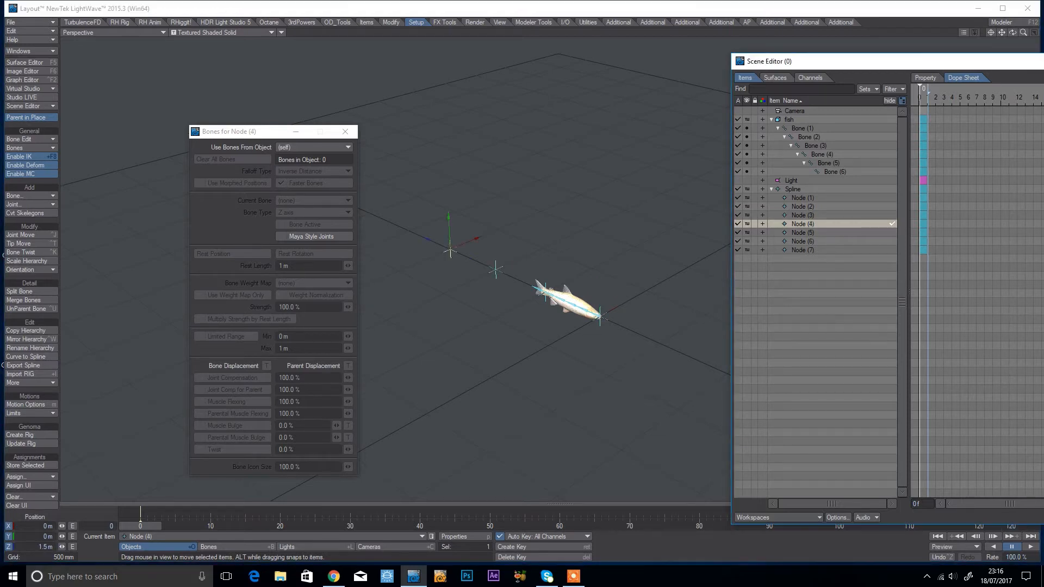
{"action": "left_click", "coordinate": [803, 233]}
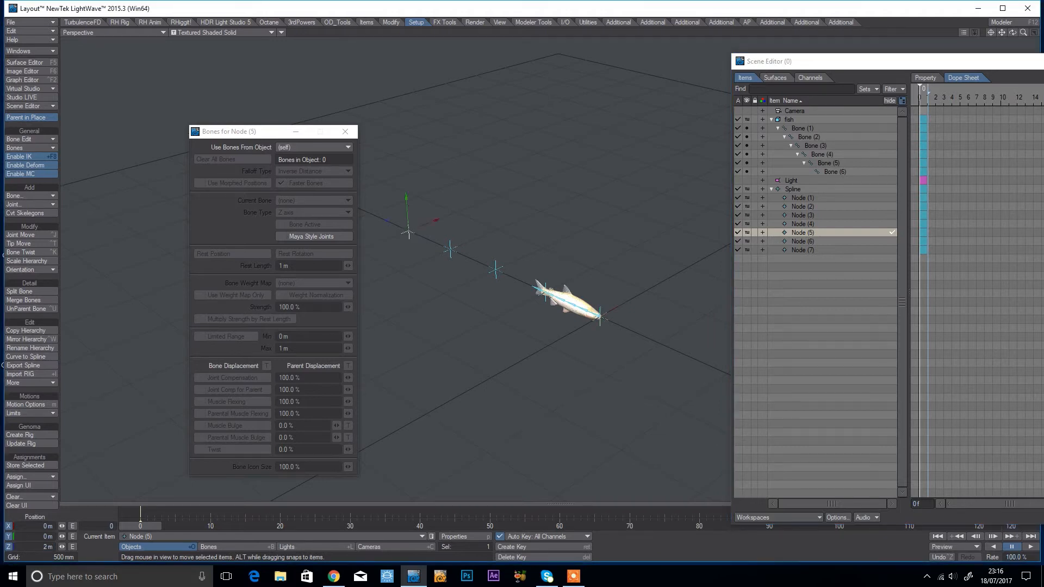
{"action": "left_click", "coordinate": [802, 242]}
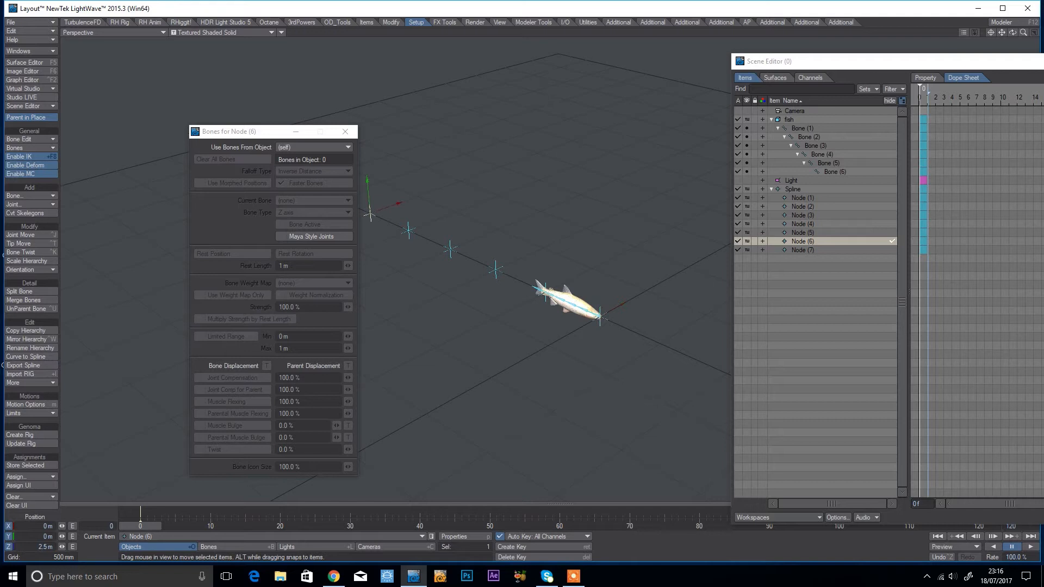
{"action": "left_click", "coordinate": [803, 251]}
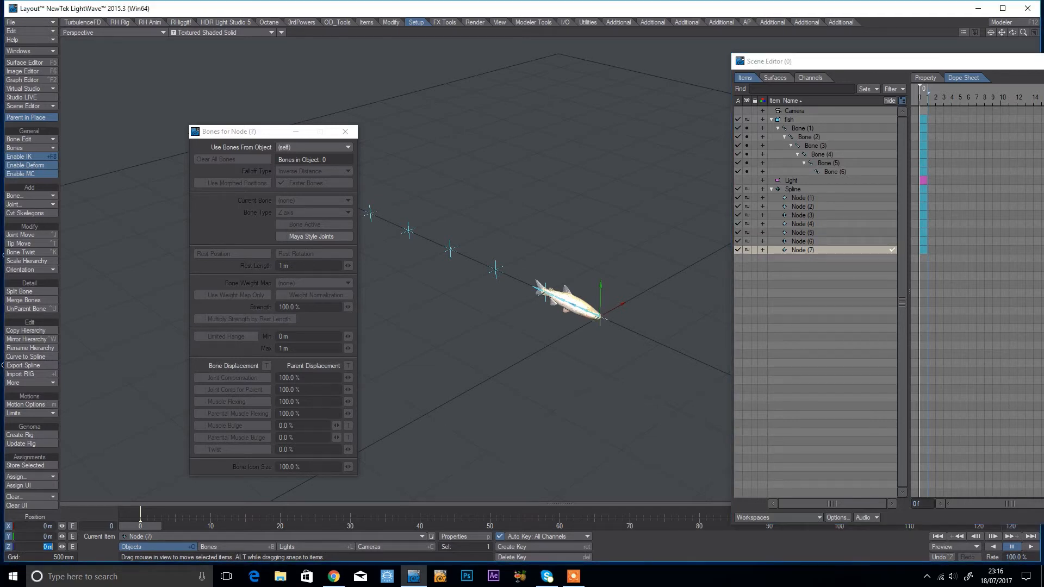
{"action": "left_click_drag", "start_coordinate": [273, 132], "coordinate": [149, 72]}
{"action": "type", "text": "3"}
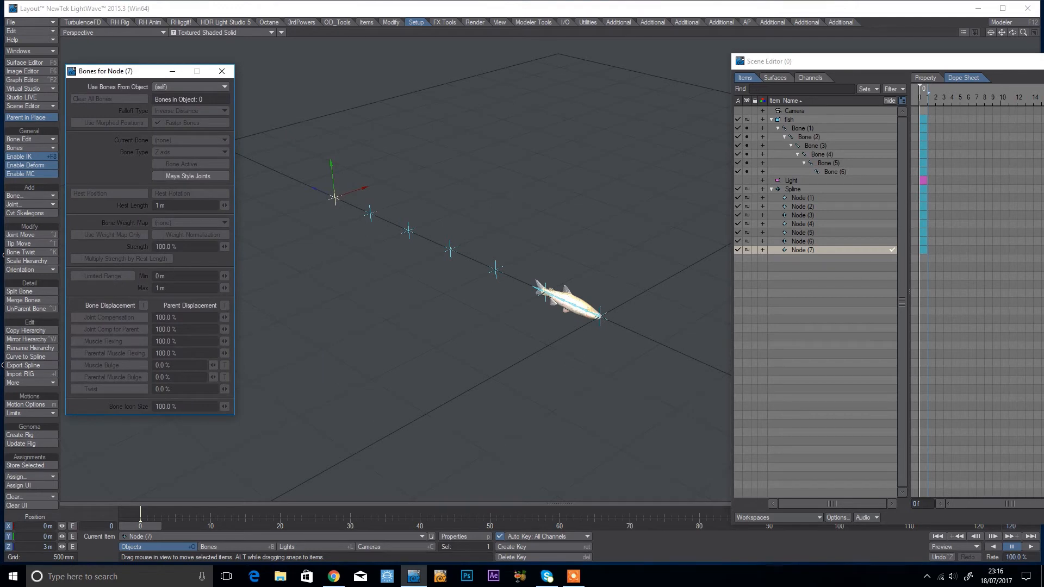
- Set Spline Control to Spline in the Motion Options of all six bones
{"action": "left_click", "coordinate": [807, 129]}
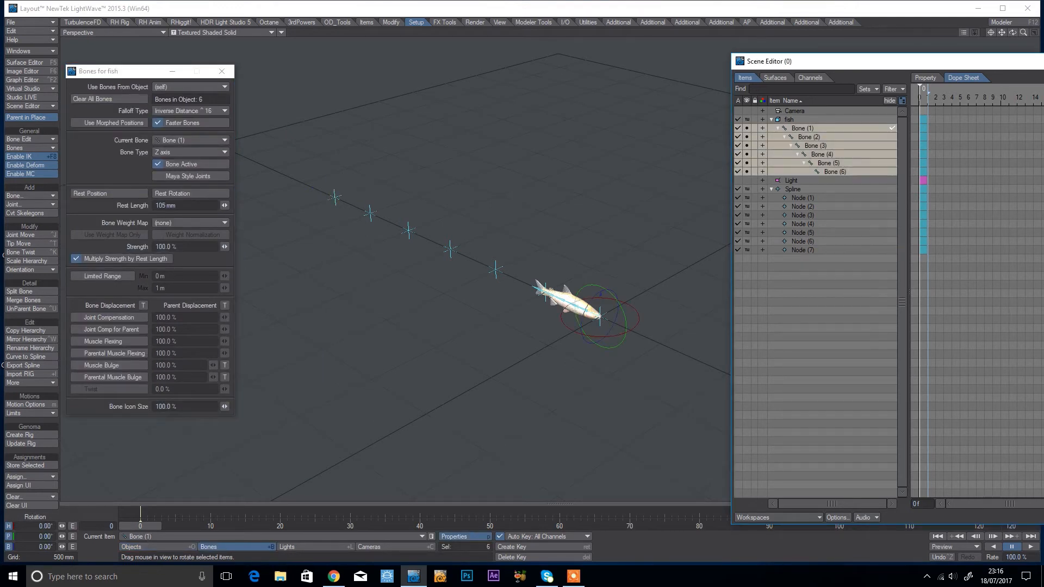
{"action": "left_click", "coordinate": [25, 404]}
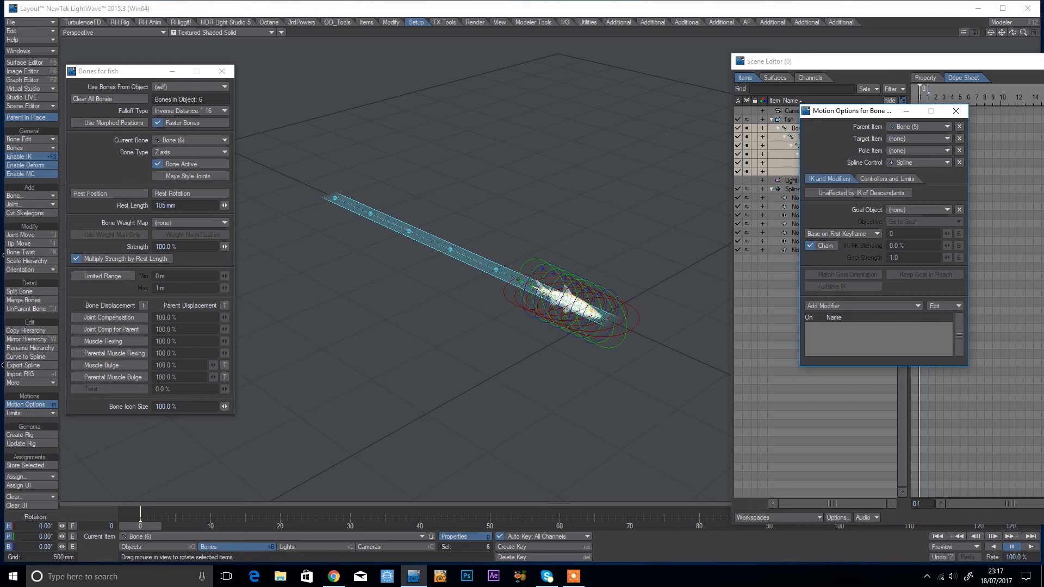
{"action": "left_click", "coordinate": [957, 111]}
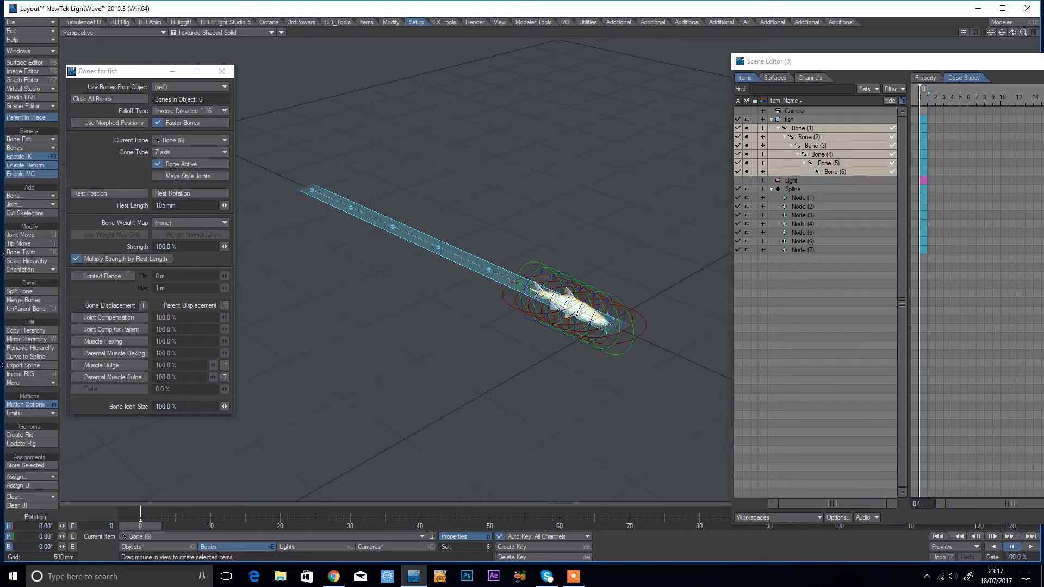
- Select Nodes 3, 5 and 7 to move them sideways into a wavy path
{"action": "left_click", "coordinate": [802, 214]}
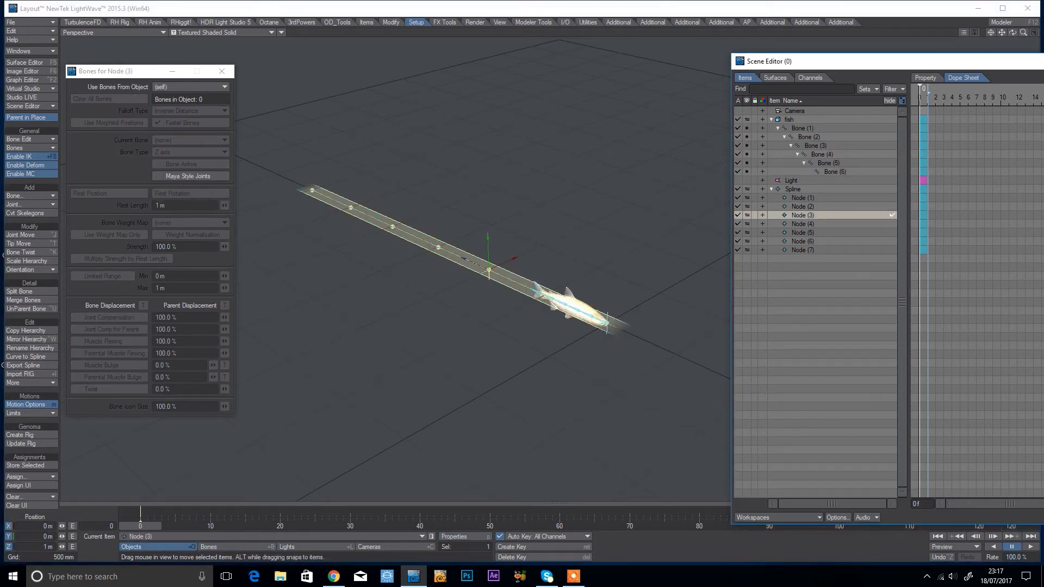
{"action": "left_click", "coordinate": [802, 233]}
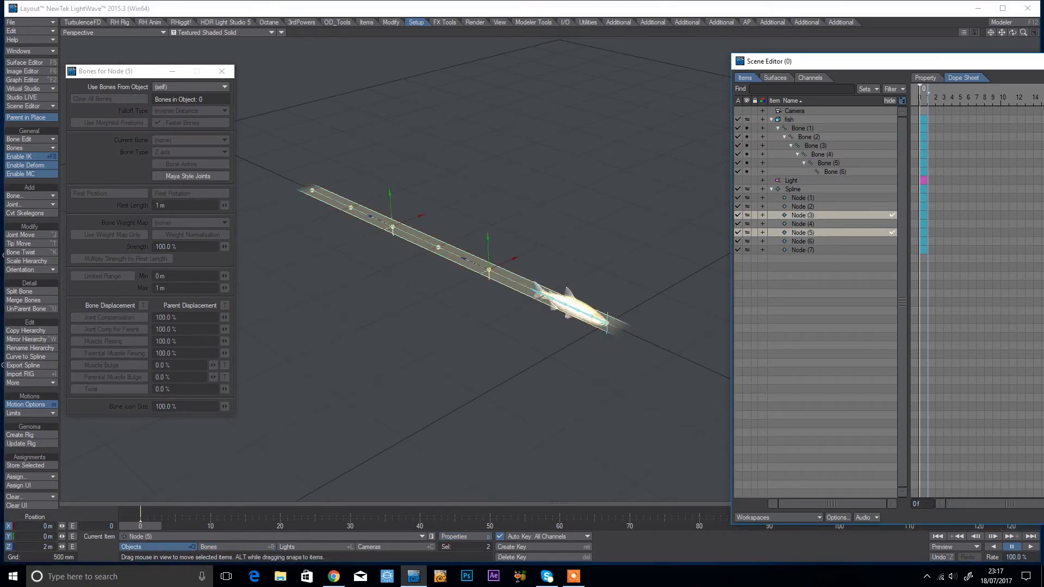
{"action": "left_click", "coordinate": [803, 251]}
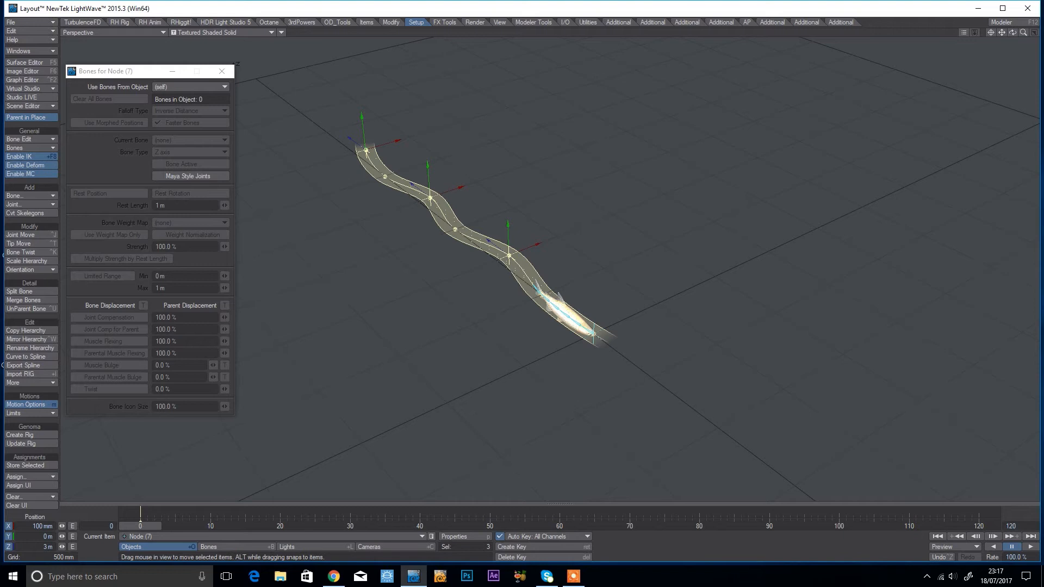
- Set the scene's end frame to 30 in the Scene Editor
{"action": "left_click", "coordinate": [23, 106]}
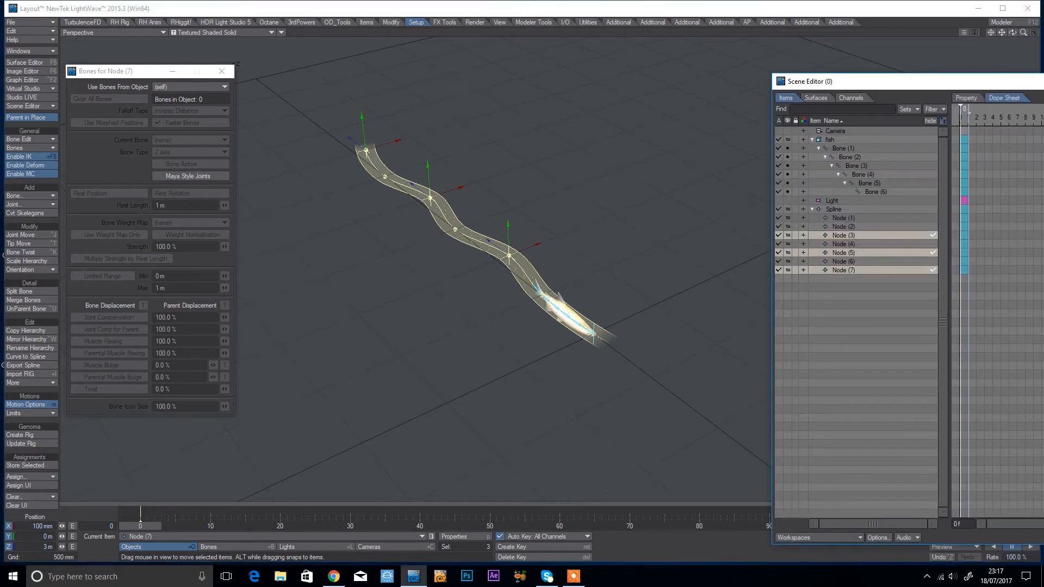
{"action": "left_click", "coordinate": [844, 148]}
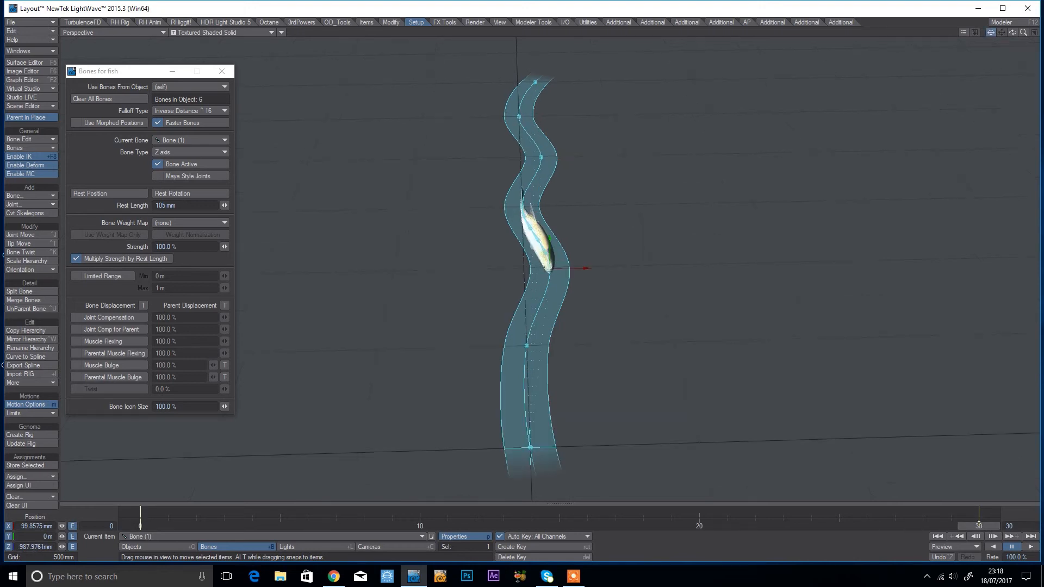
- Close the Bones panel, show the Additional tools with MF Motion Baker, and go to the browser
{"action": "left_click", "coordinate": [113, 33]}
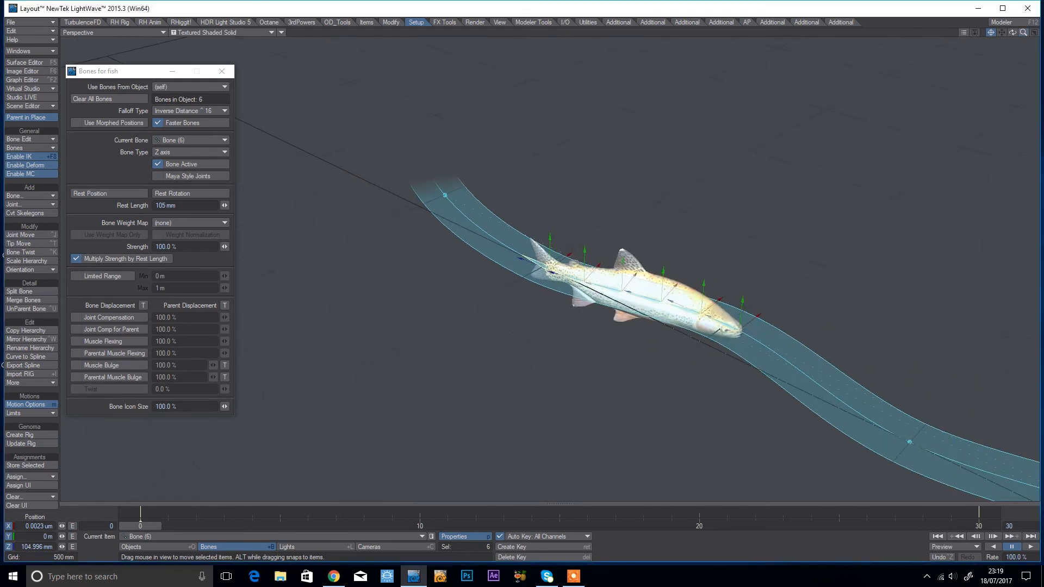
{"action": "left_click", "coordinate": [222, 72]}
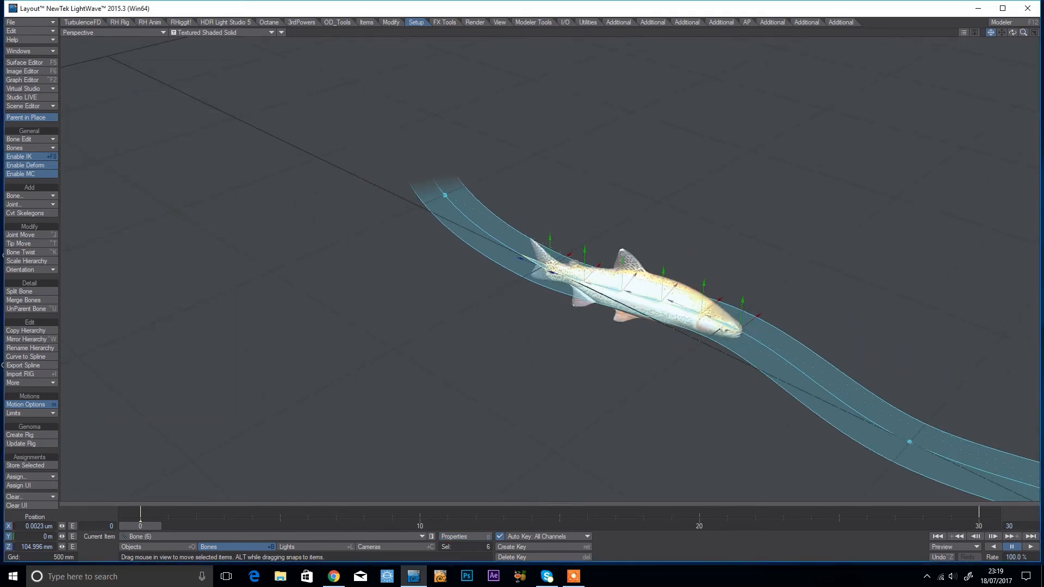
{"action": "left_click", "coordinate": [840, 22]}
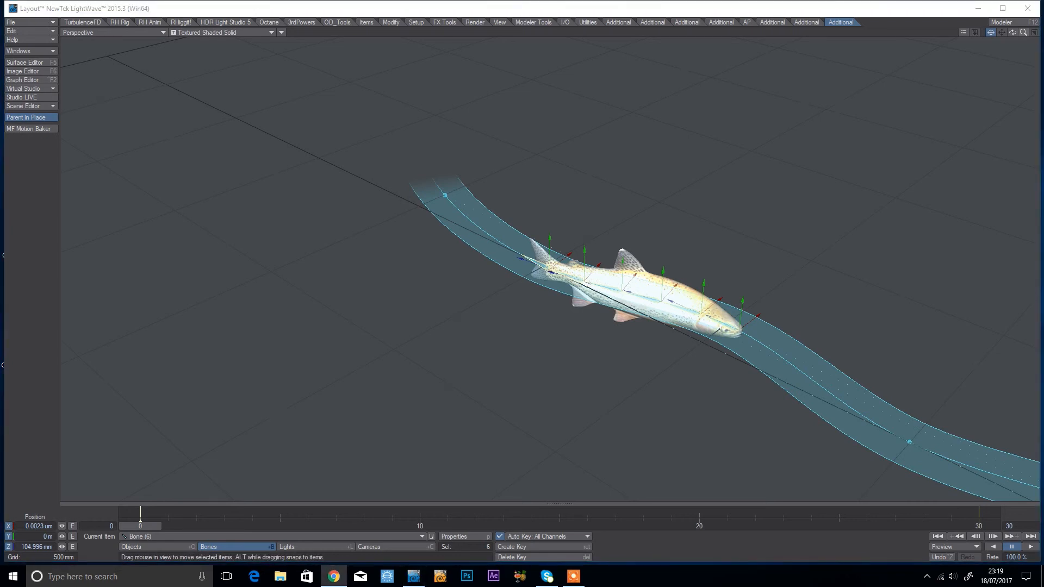
{"action": "left_click", "coordinate": [333, 577]}
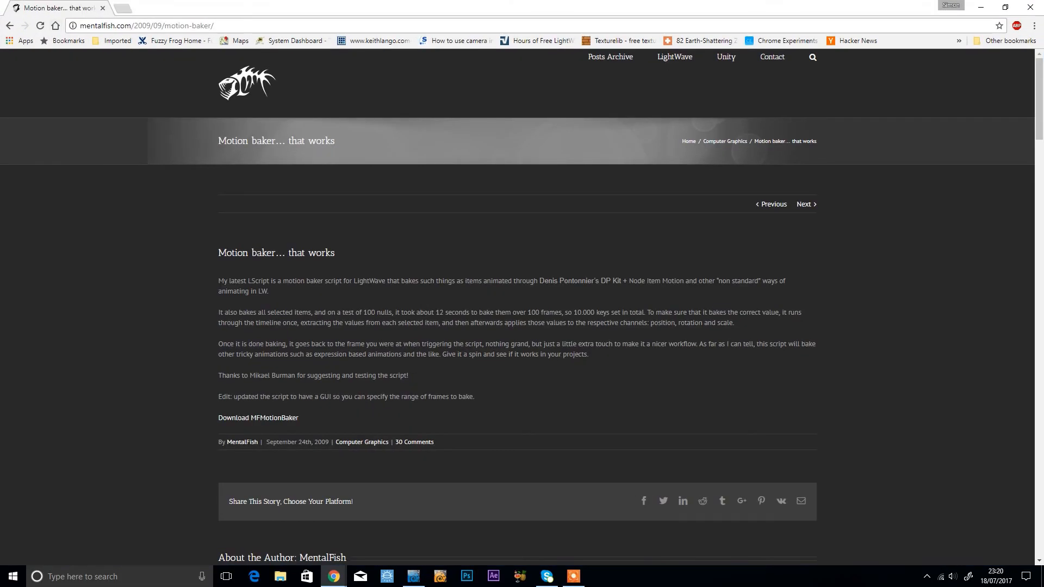
{"action": "mouse_move", "coordinate": [674, 56]}
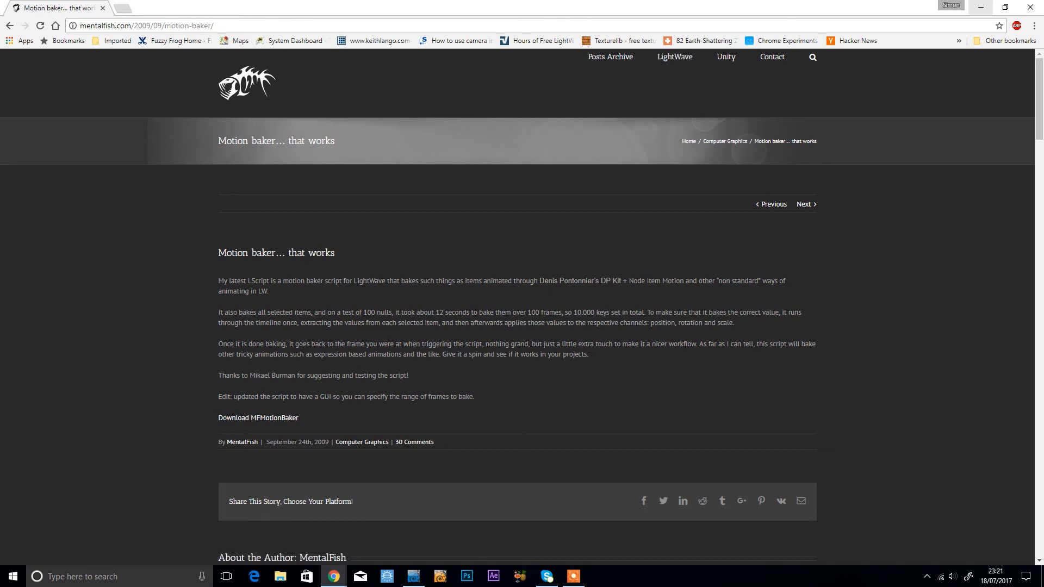
- Return from the Motion baker page in Chrome to the LightWave scene
{"action": "left_click", "coordinate": [574, 576]}
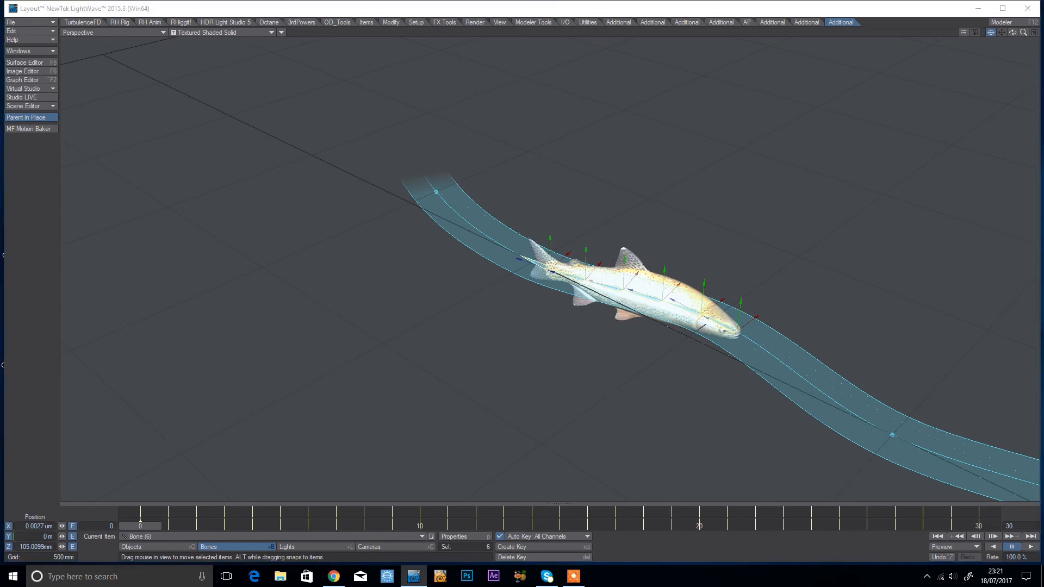
- Set the baked bones' Spline Control to (none) so they no longer follow the spline
{"action": "left_click", "coordinate": [22, 105]}
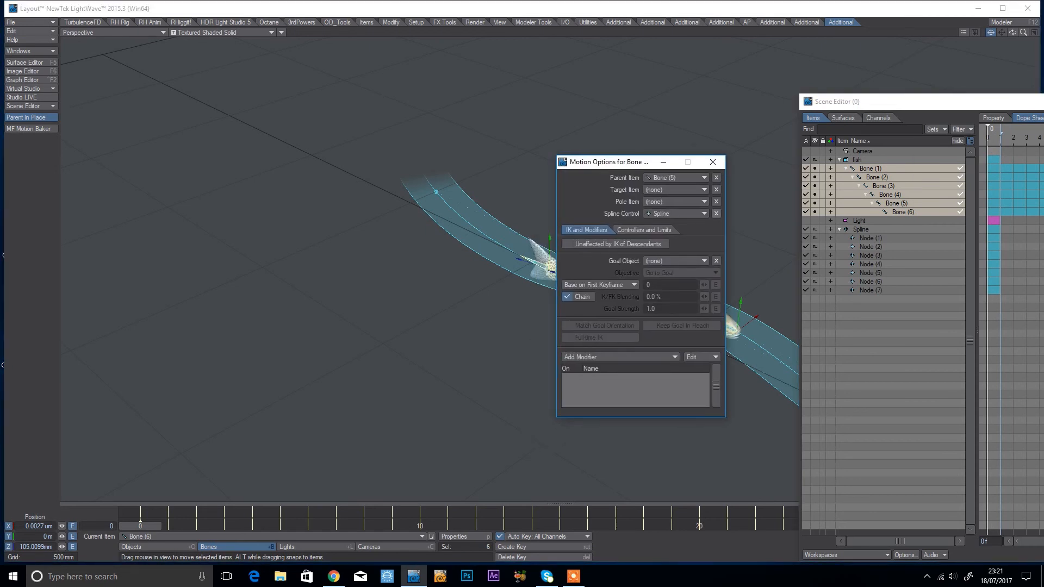
{"action": "left_click", "coordinate": [711, 162]}
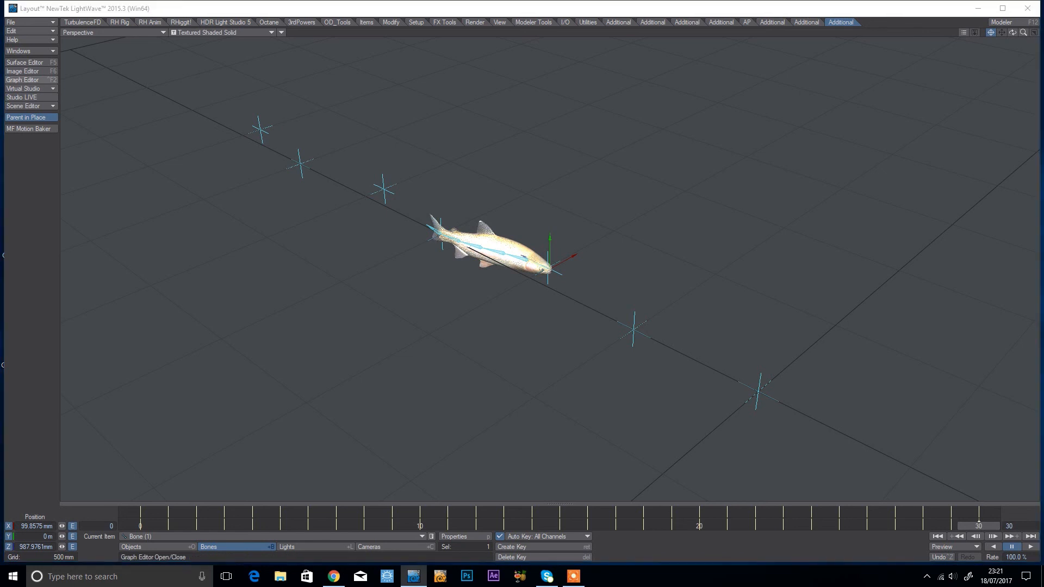
- Show Bone (1) Position.Z in the Graph Editor and select its frame-0 key near 1.96 m
{"action": "left_click", "coordinate": [23, 79]}
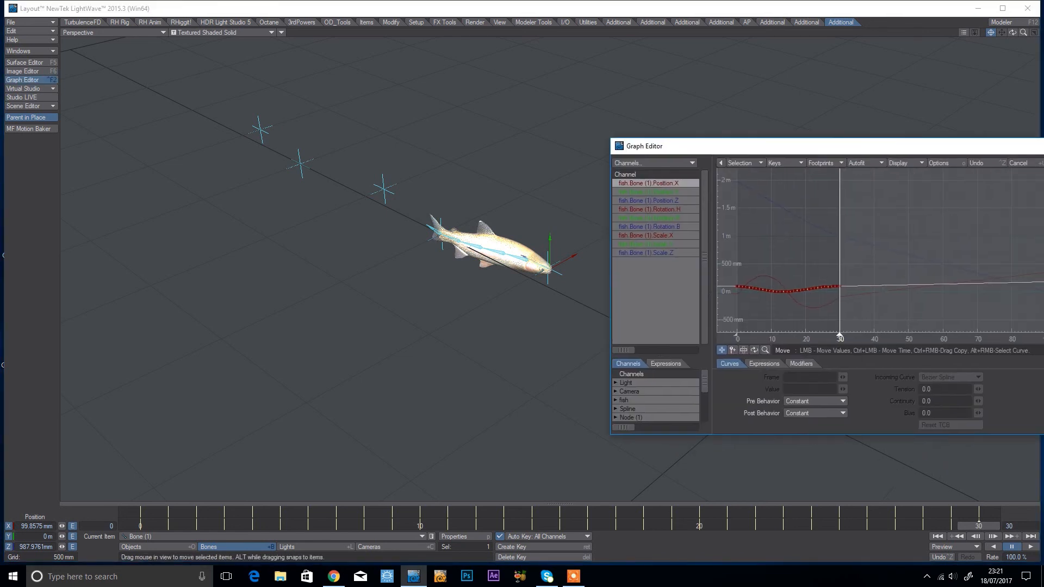
{"action": "left_click", "coordinate": [647, 201]}
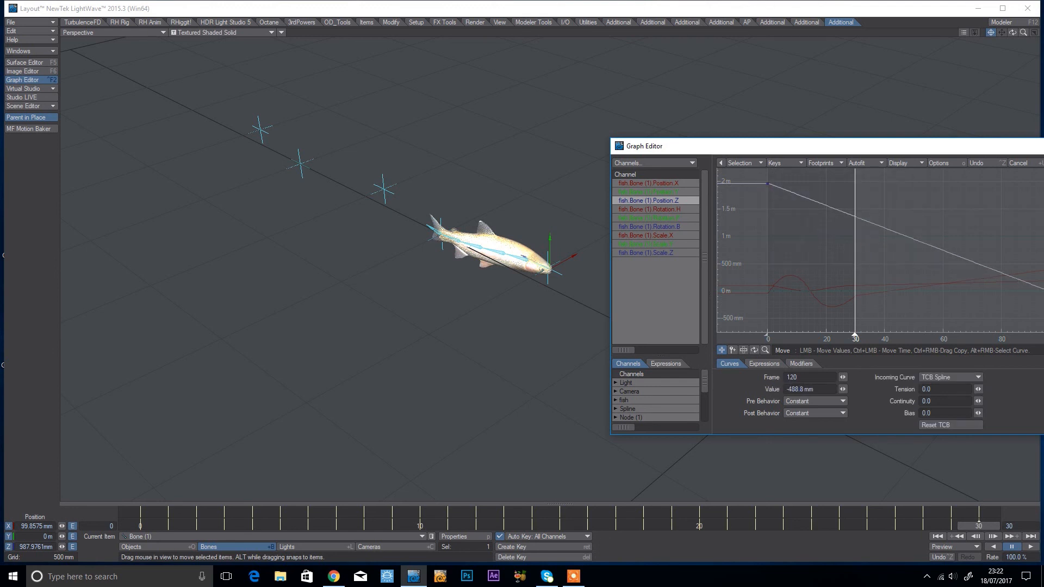
{"action": "left_click", "coordinate": [767, 183]}
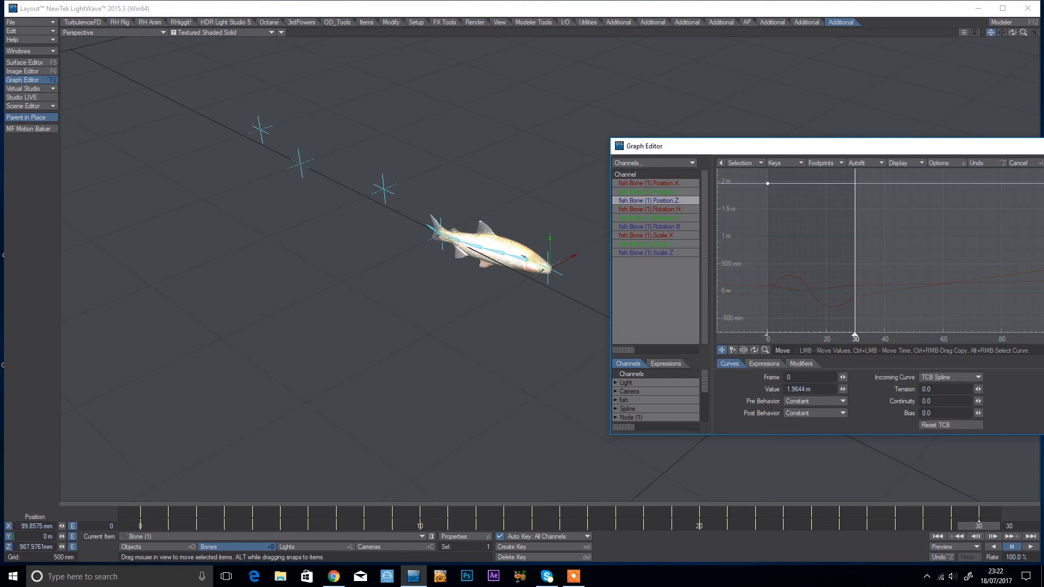